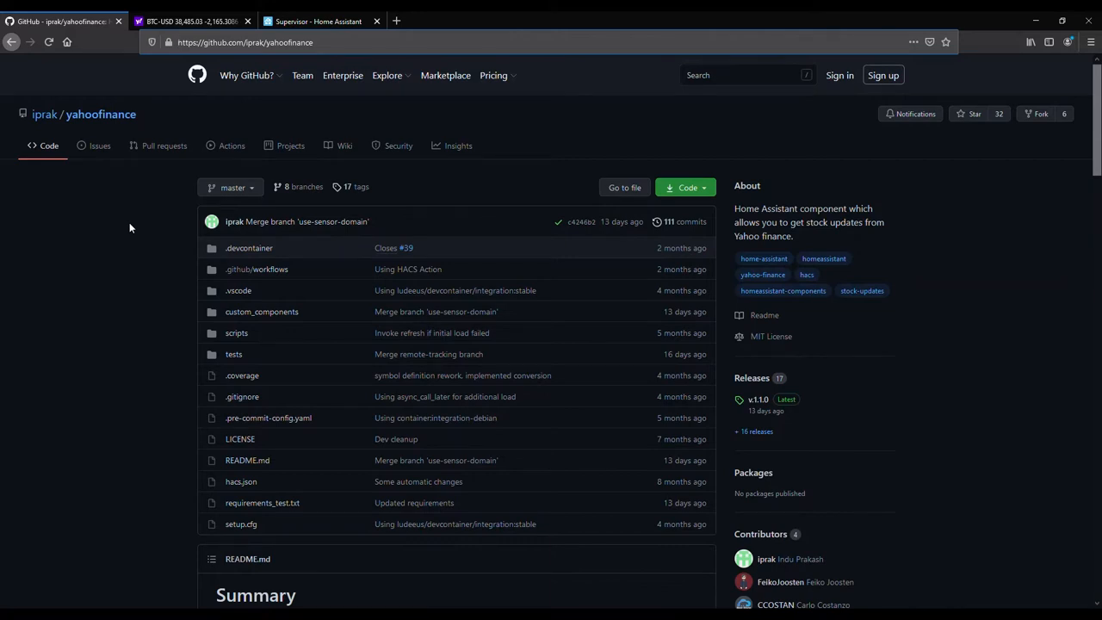
- Scroll through the yahoofinance repository README to review the install instructions
{"action": "scroll", "scroll_direction": "down", "scroll_amount": 3}
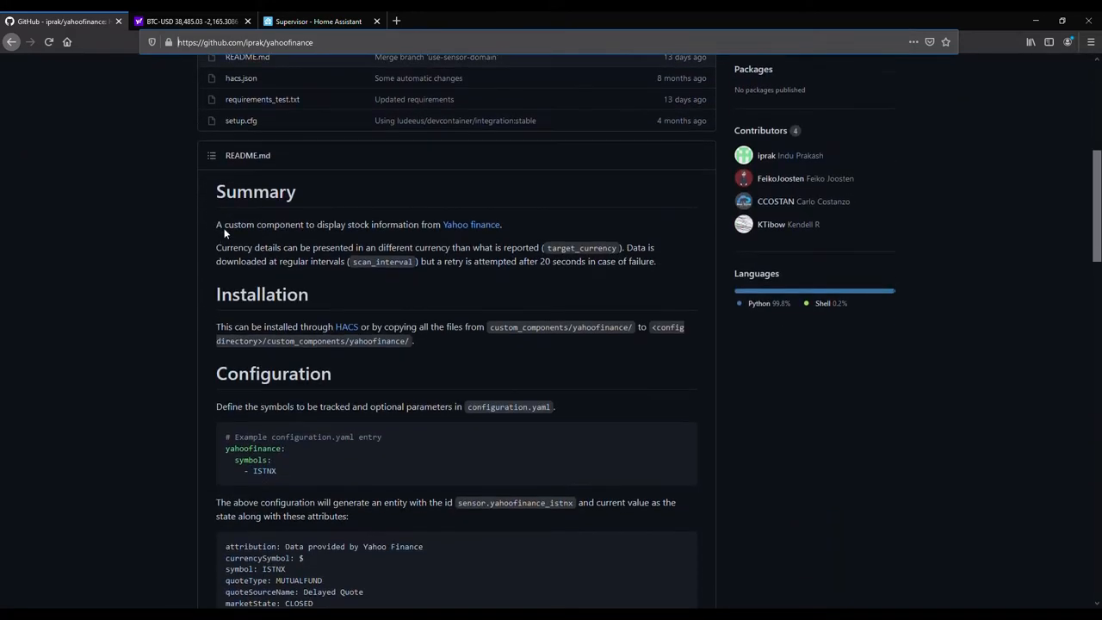
{"action": "scroll", "scroll_direction": "down", "scroll_amount": 3}
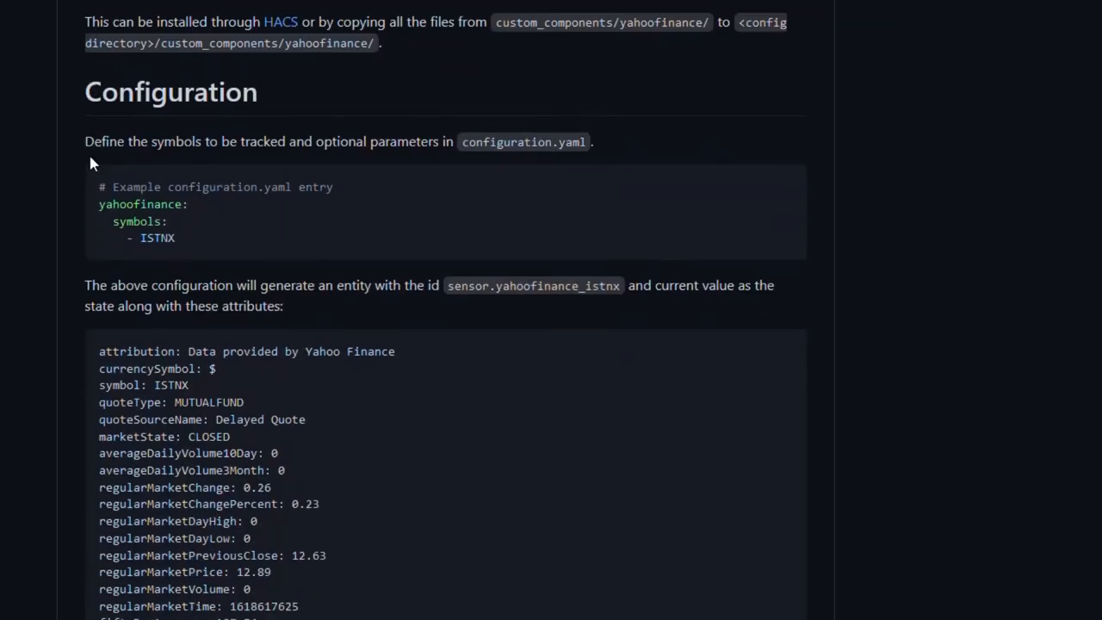
{"action": "mouse_move", "coordinate": [279, 21]}
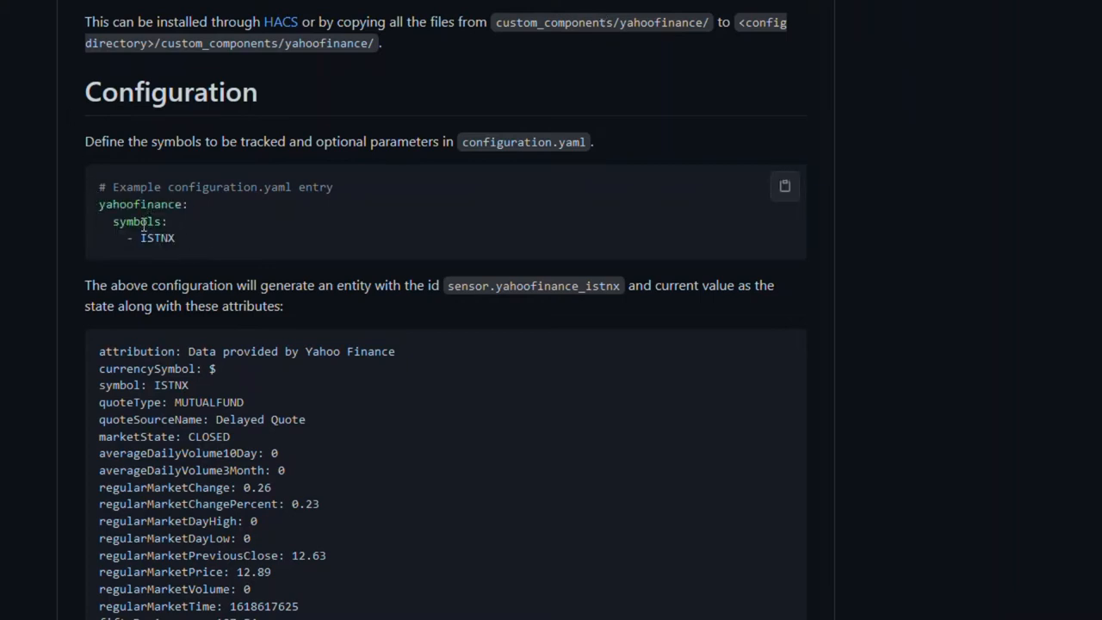
{"action": "mouse_move", "coordinate": [158, 262]}
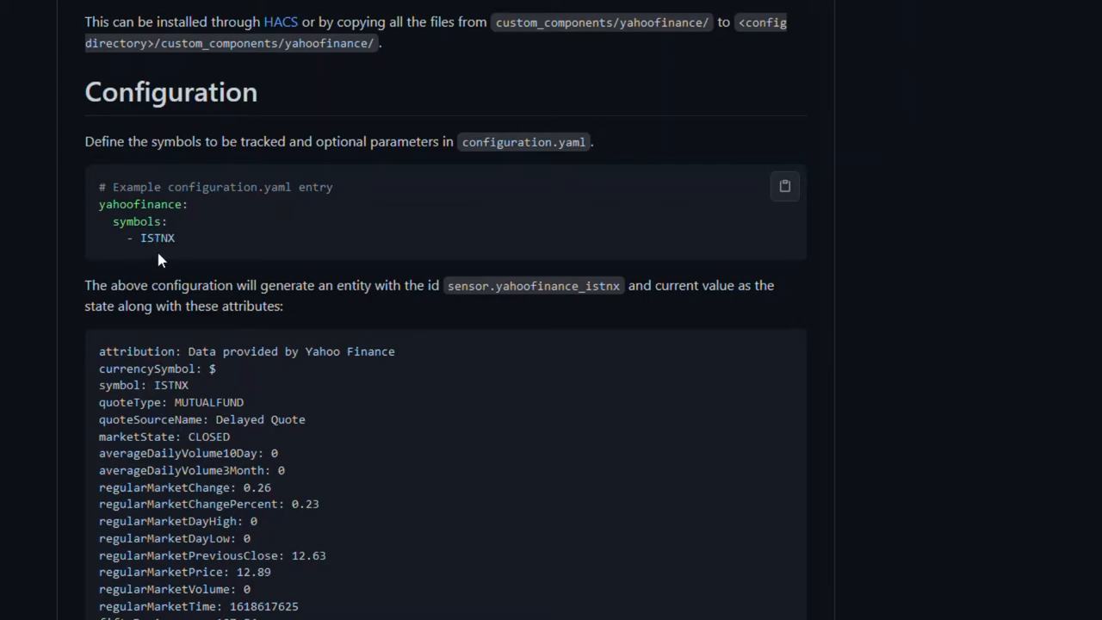
{"action": "scroll", "scroll_direction": "down", "scroll_amount": 3}
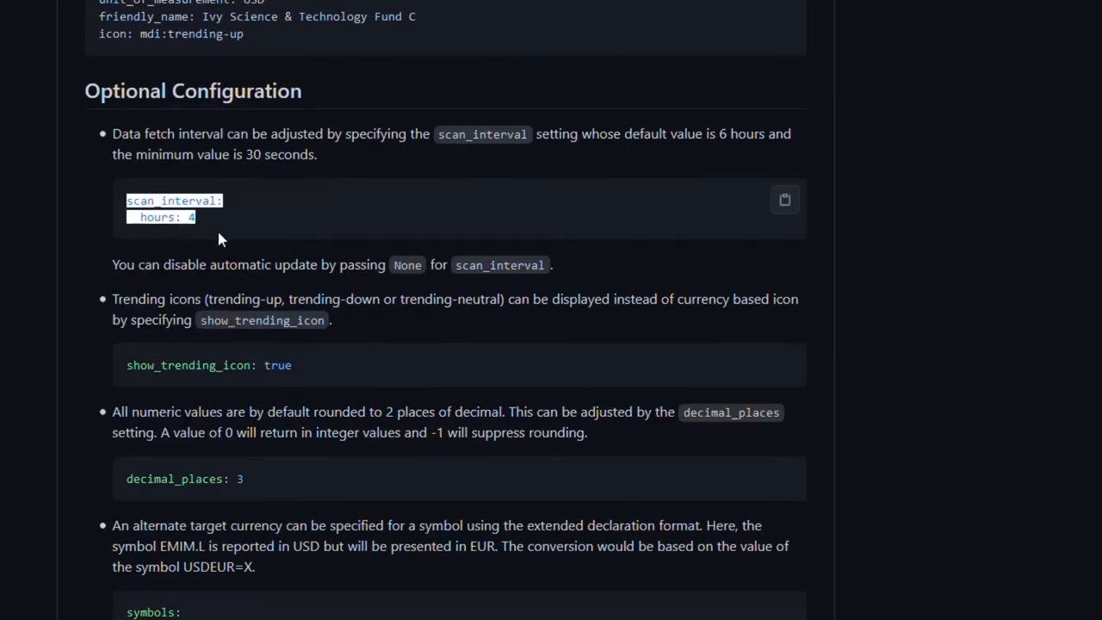
{"action": "mouse_move", "coordinate": [217, 234]}
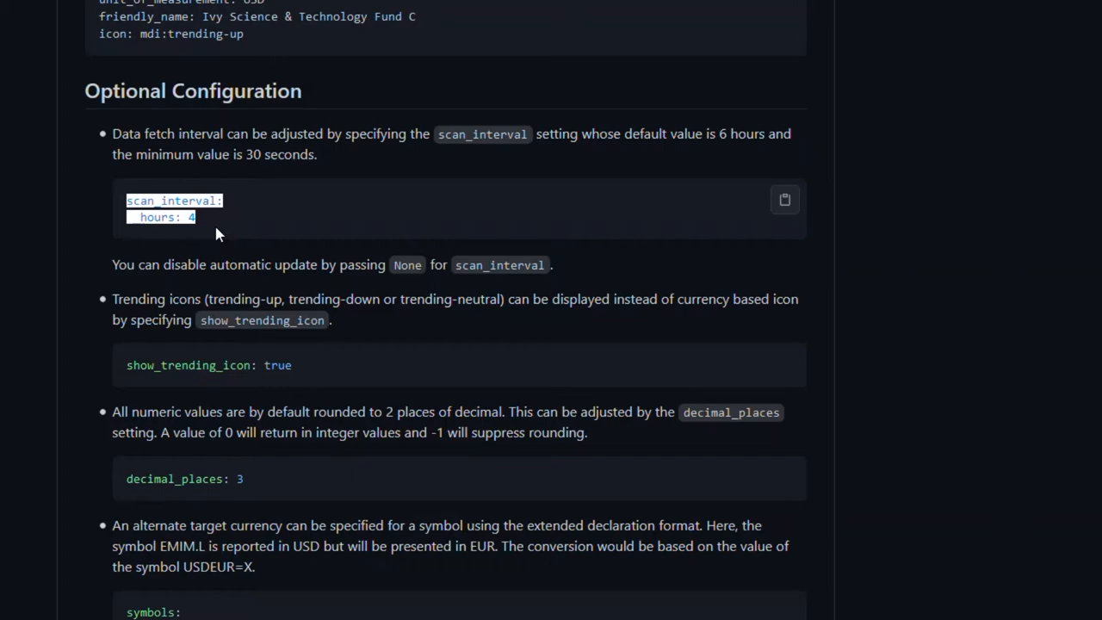
{"action": "scroll", "scroll_direction": "down", "scroll_amount": 3}
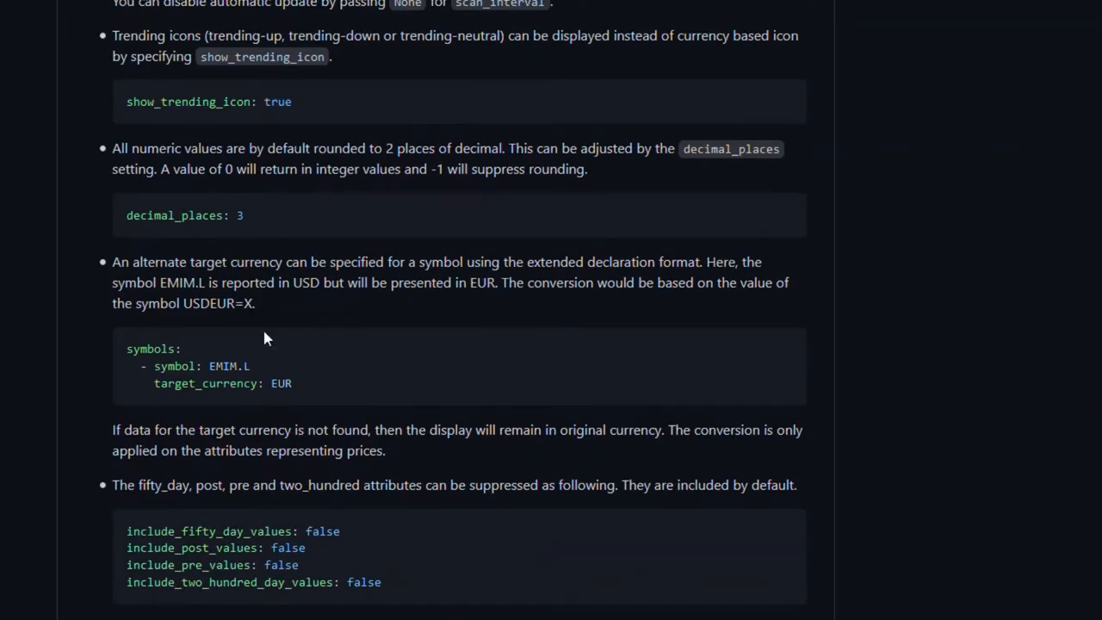
{"action": "scroll", "scroll_direction": "down", "scroll_amount": 3}
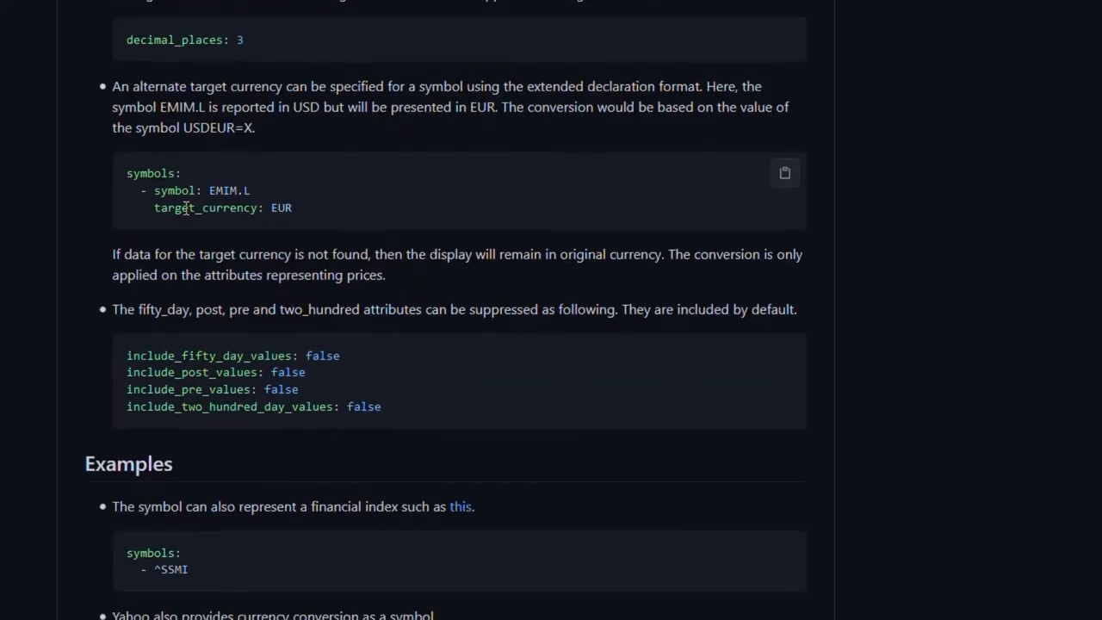
{"action": "mouse_move", "coordinate": [292, 124]}
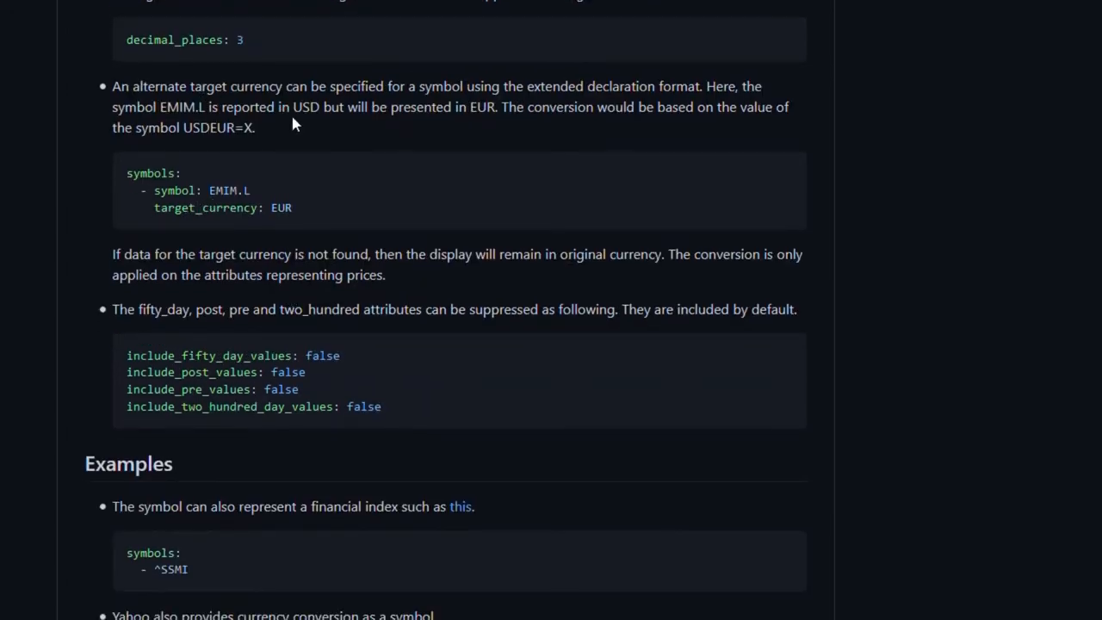
{"action": "mouse_move", "coordinate": [277, 327]}
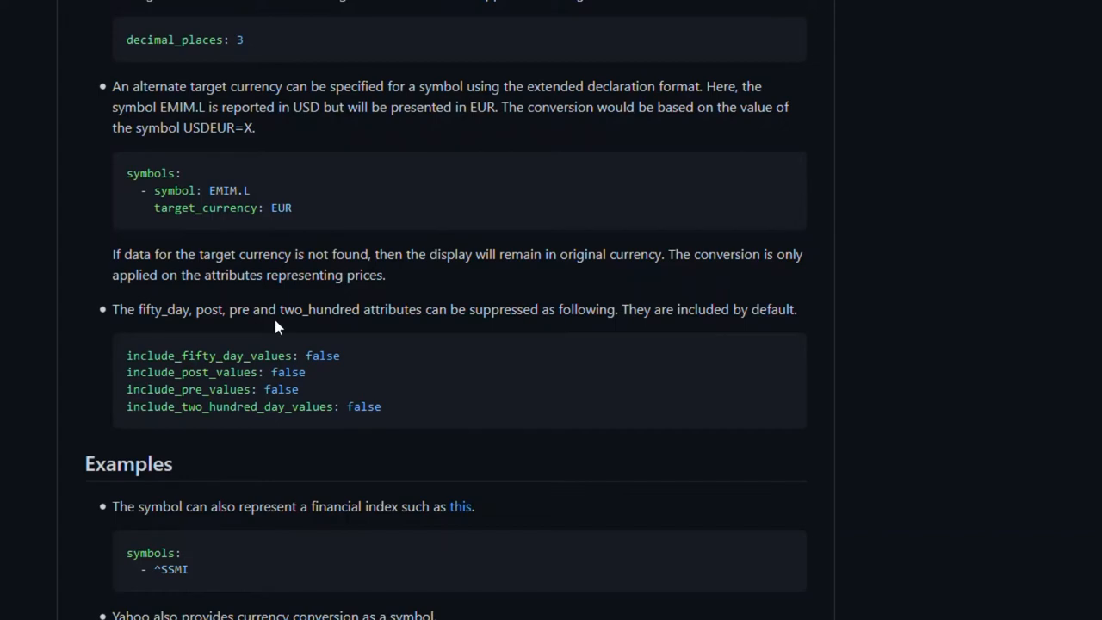
{"action": "scroll", "scroll_direction": "down", "scroll_amount": 3}
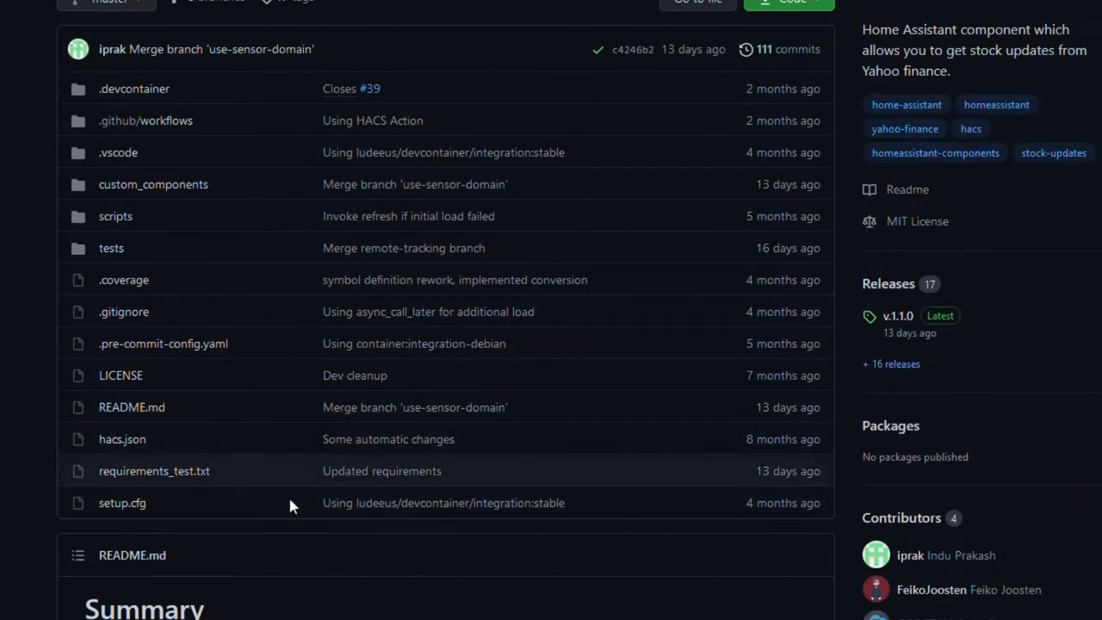
{"action": "scroll", "scroll_direction": "up", "scroll_amount": 3}
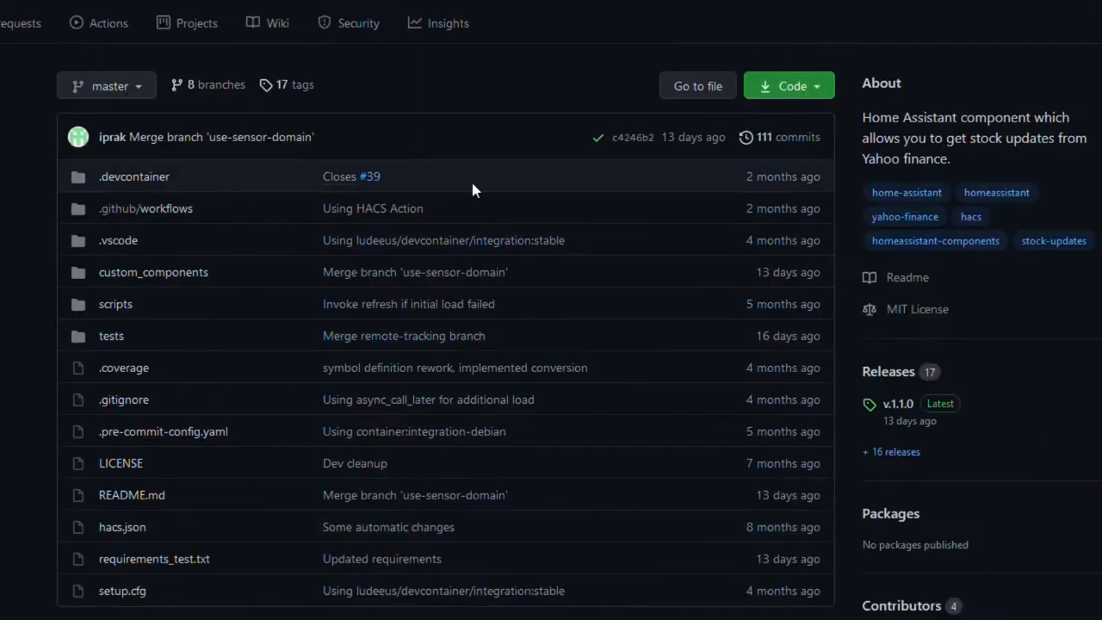
- Download the yahoofinance repository as a ZIP archive from the Code menu
{"action": "left_click", "coordinate": [787, 86]}
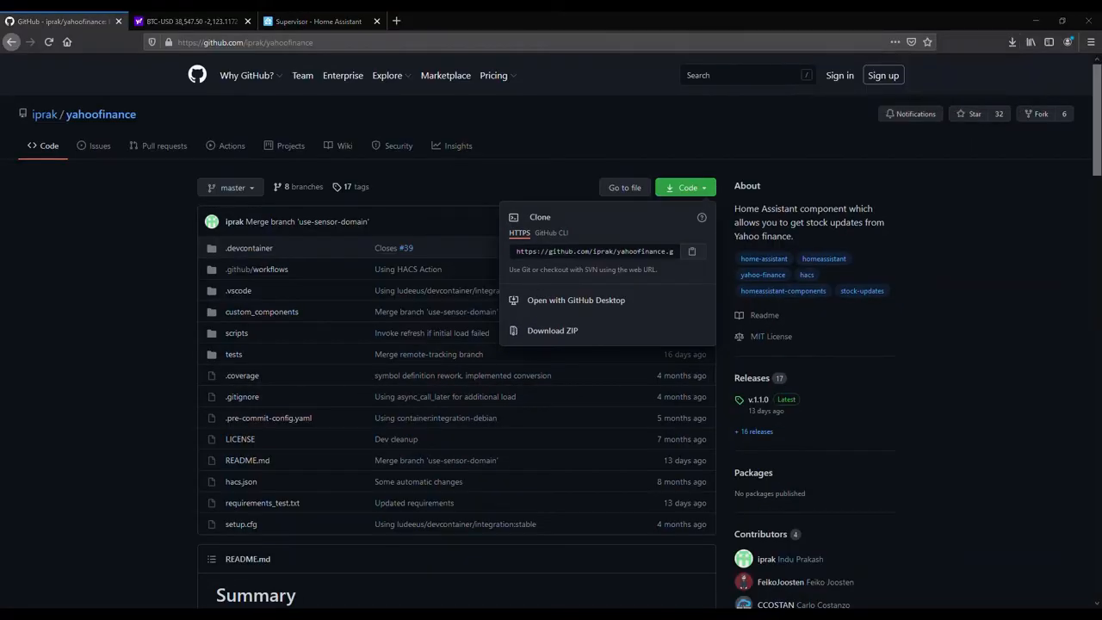
{"action": "left_click", "coordinate": [1037, 20]}
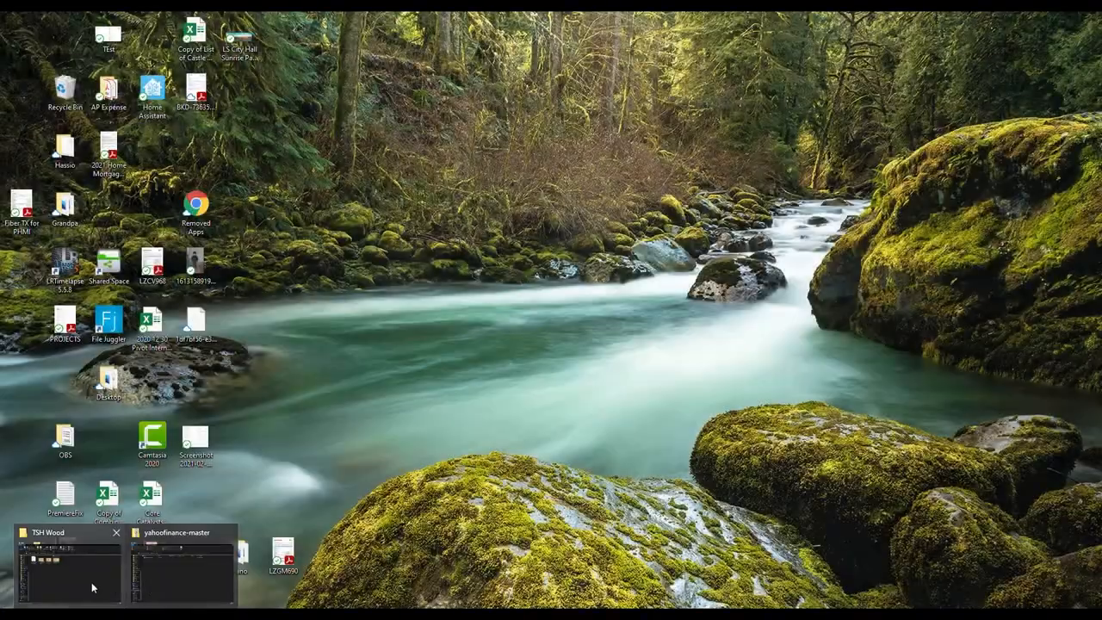
- Return to the yahoofinance repository page in the browser
{"action": "left_click", "coordinate": [176, 568]}
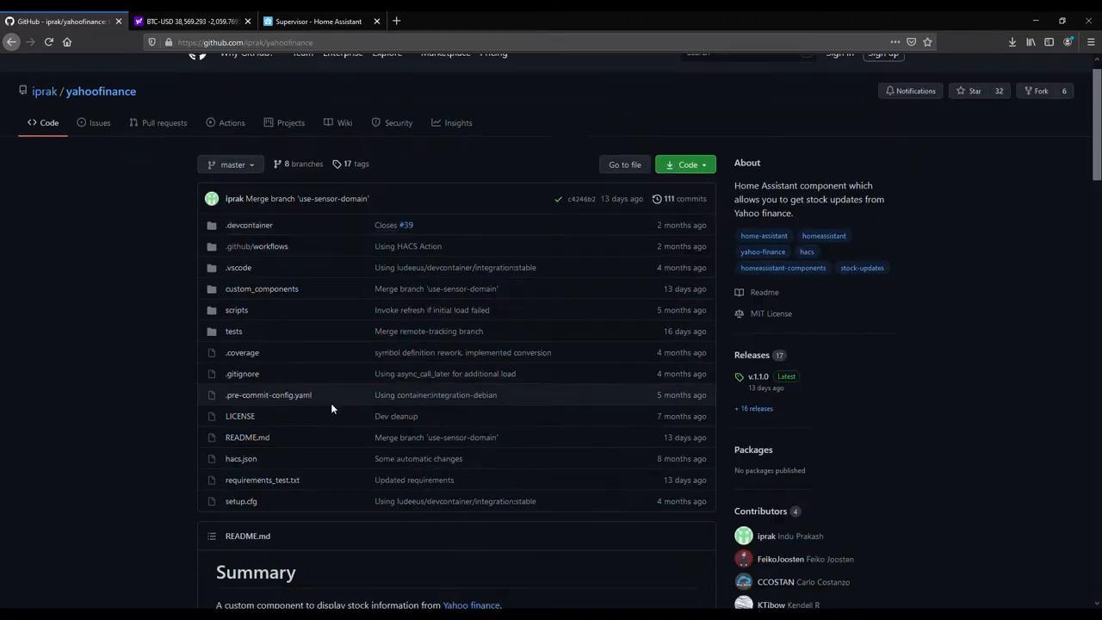
- Check the README install path, then select the yahoofinance folder inside the download's custom_components
{"action": "scroll", "scroll_direction": "down", "scroll_amount": 3}
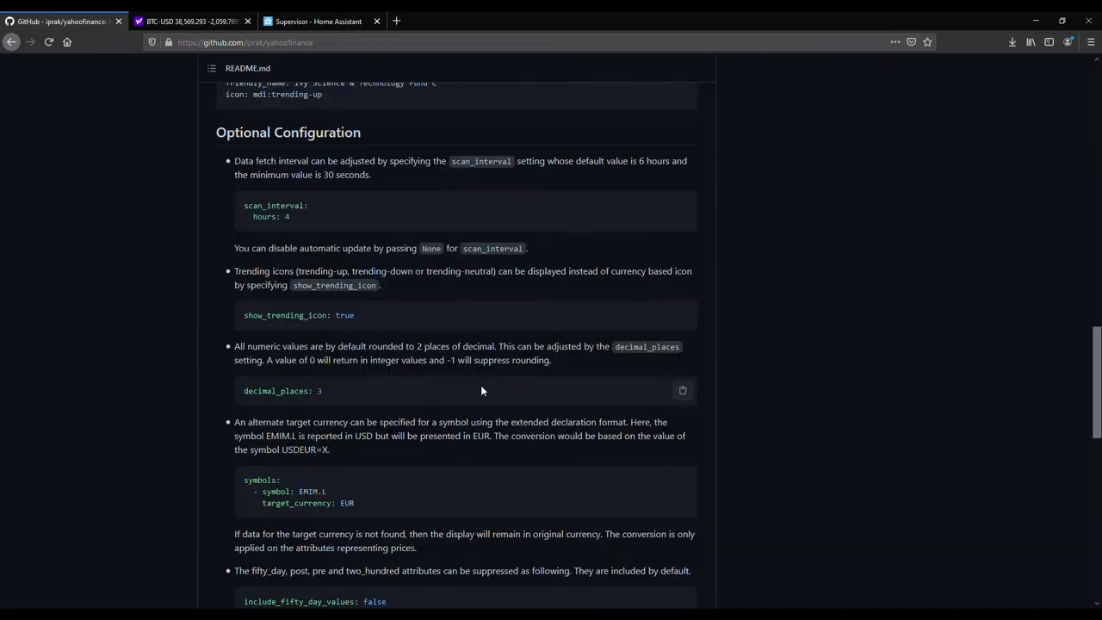
{"action": "scroll", "scroll_direction": "up", "scroll_amount": 3}
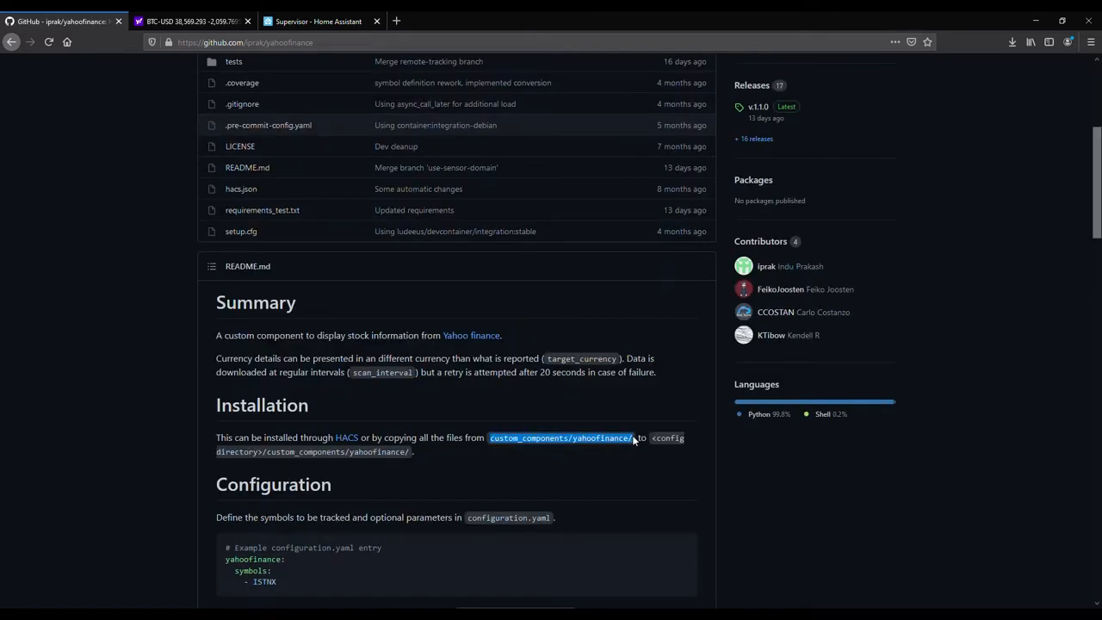
{"action": "mouse_move", "coordinate": [534, 462]}
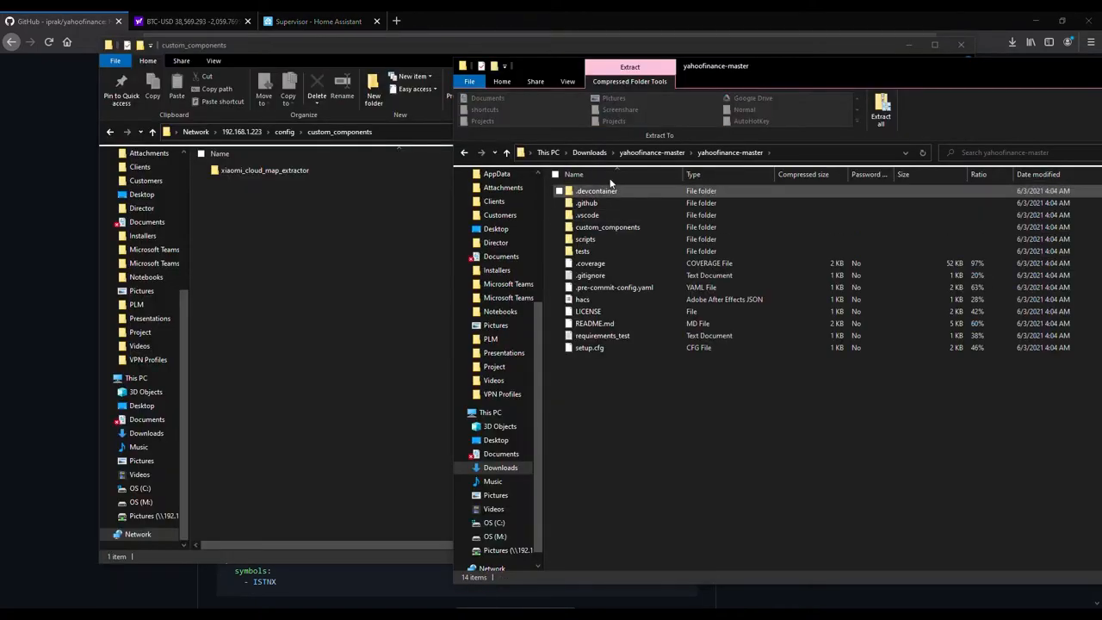
{"action": "double_click", "coordinate": [606, 227]}
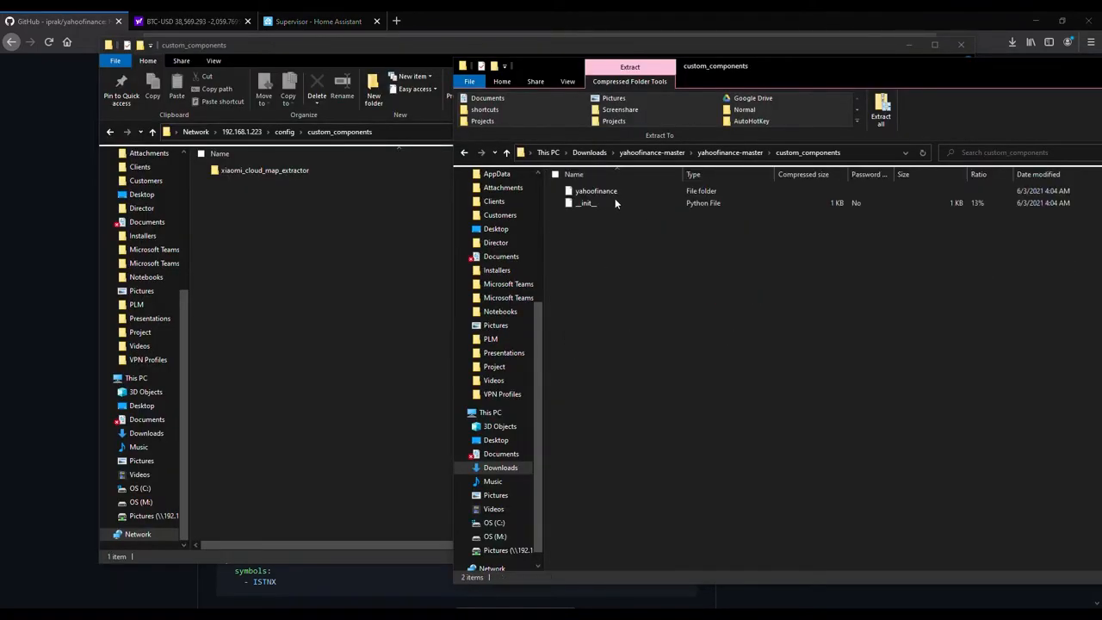
{"action": "left_click", "coordinate": [596, 189]}
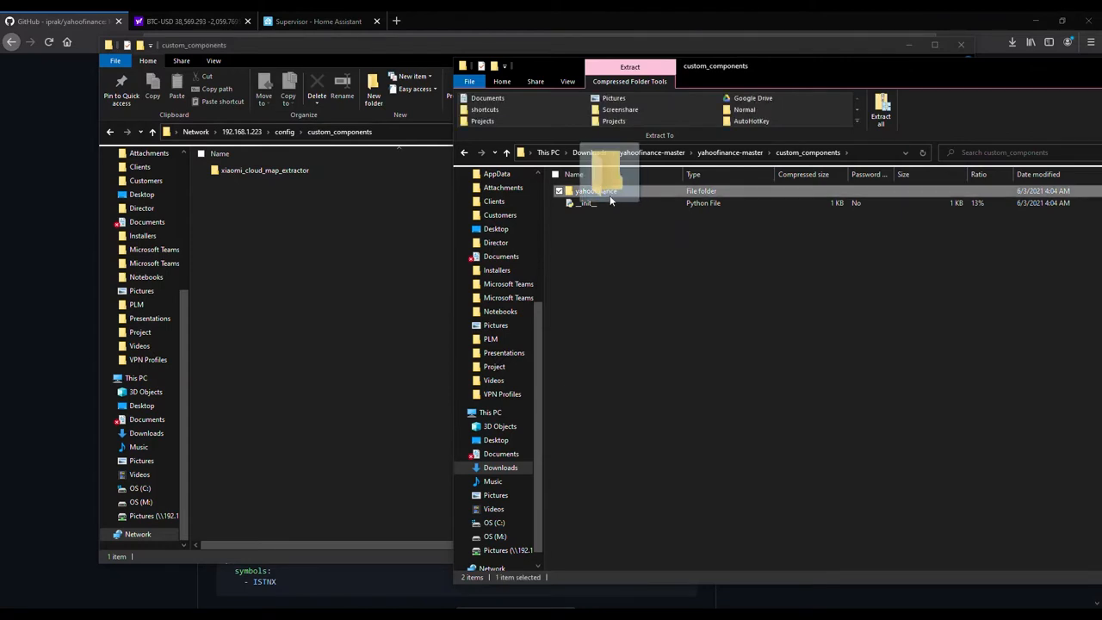